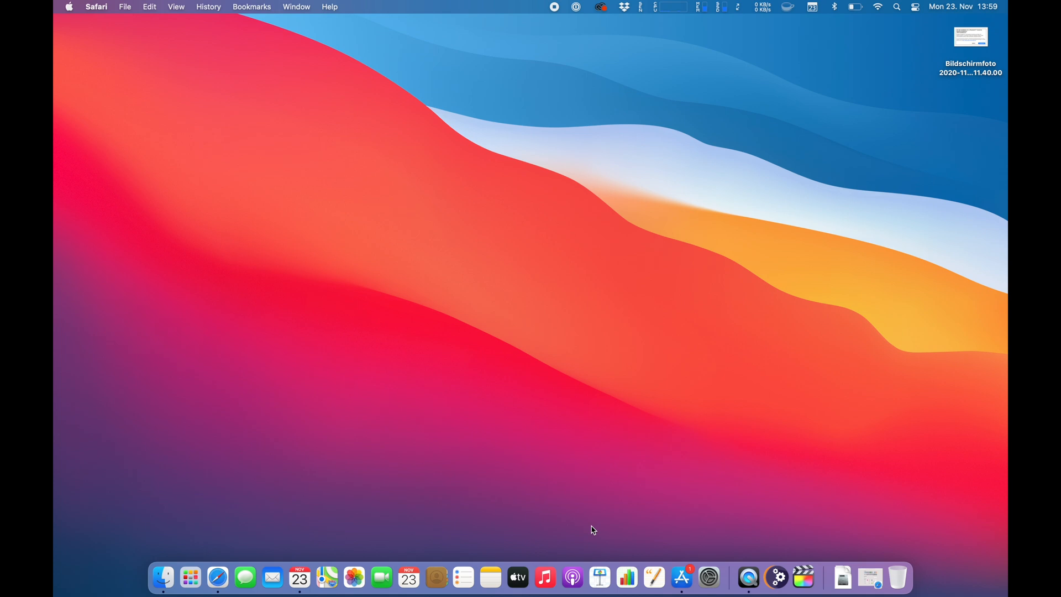
Step: Search 'pycharm' in Safari and download PyCharm Community Edition for Mac
click(217, 578)
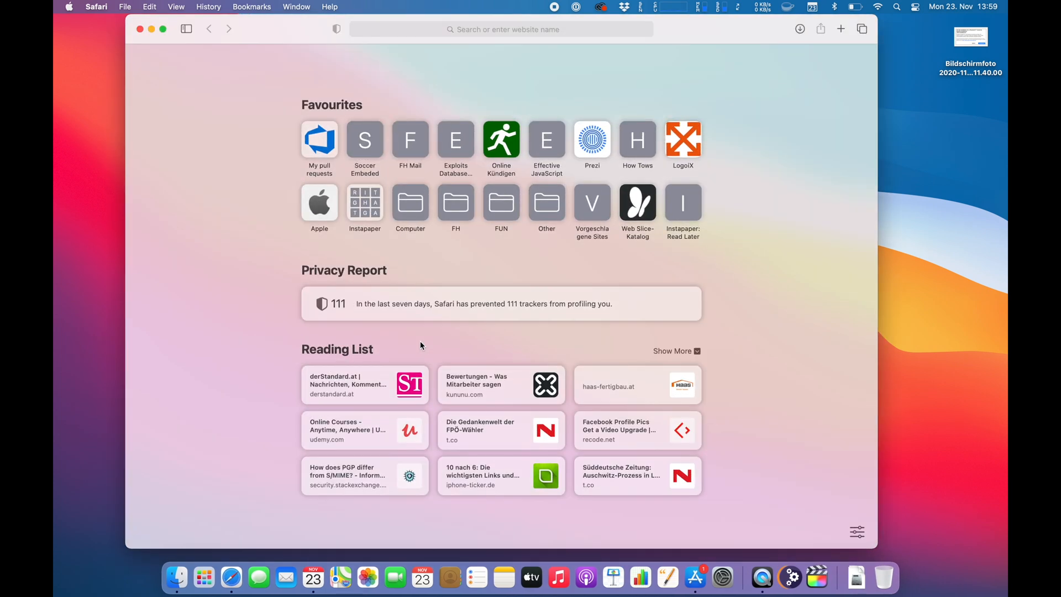
text(p)
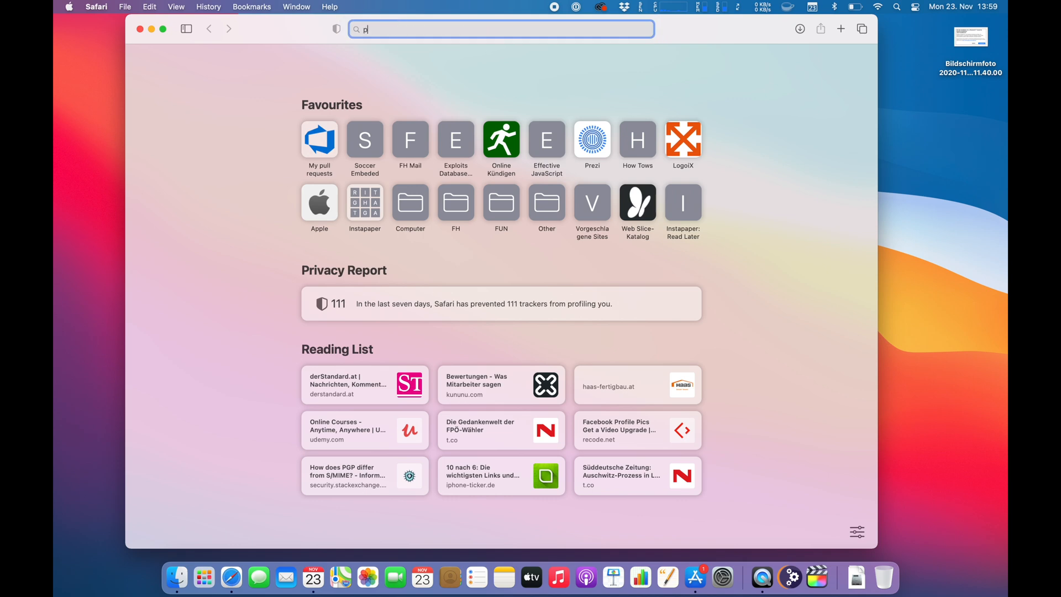
text(ycharm)
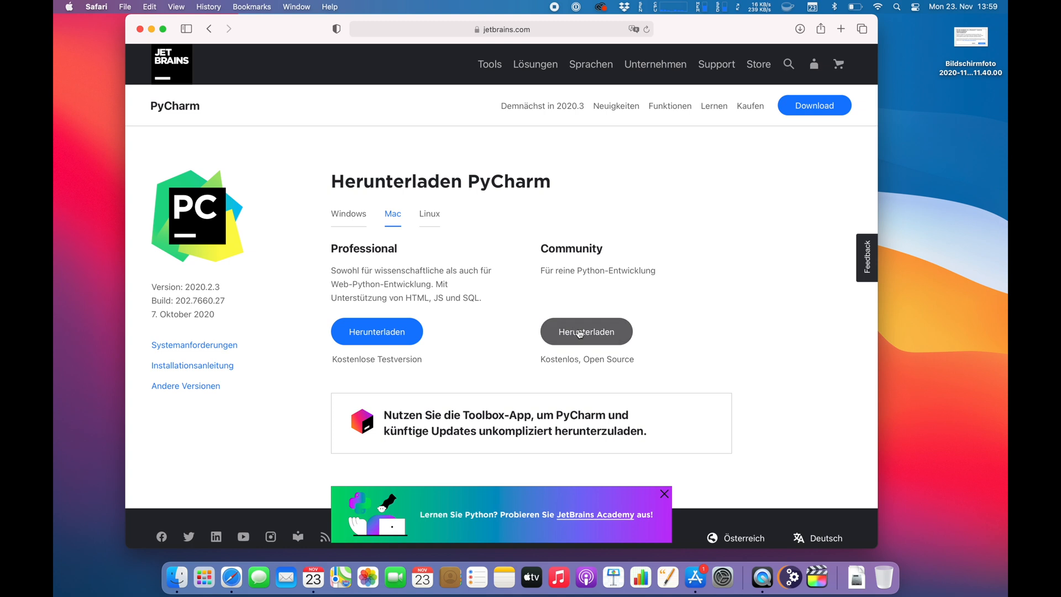
click(586, 331)
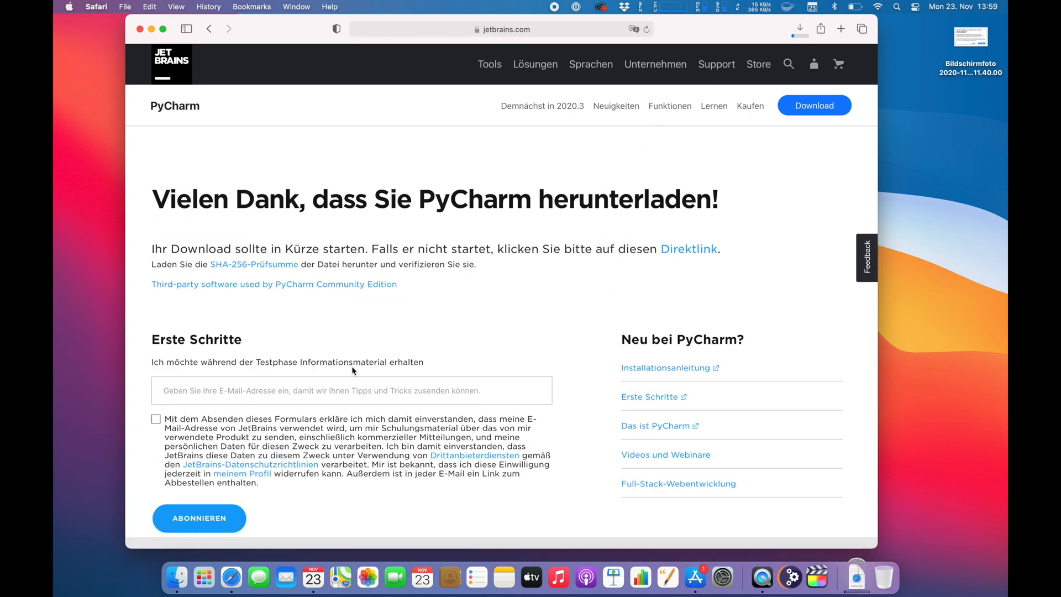
click(799, 29)
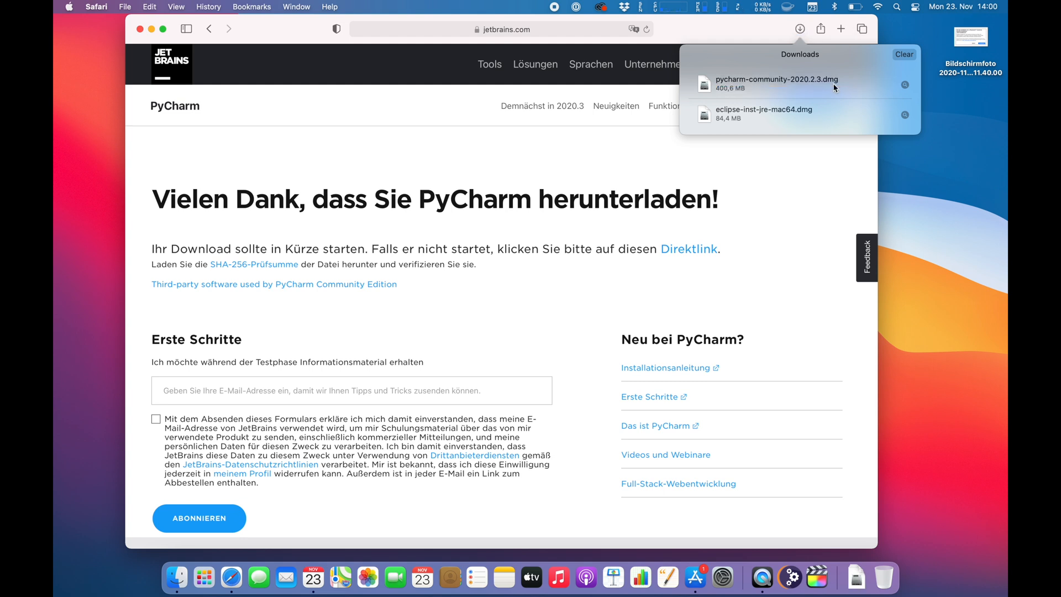
Step: Mount the PyCharm disk image and drag PyCharm CE into Applications
double_click(776, 84)
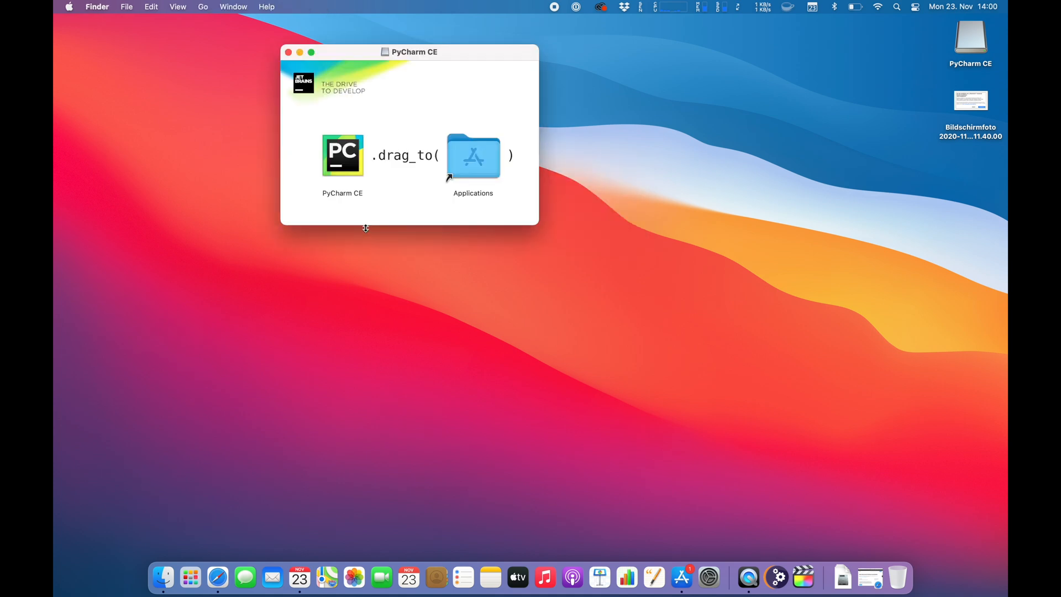
drag(342, 154, 473, 154)
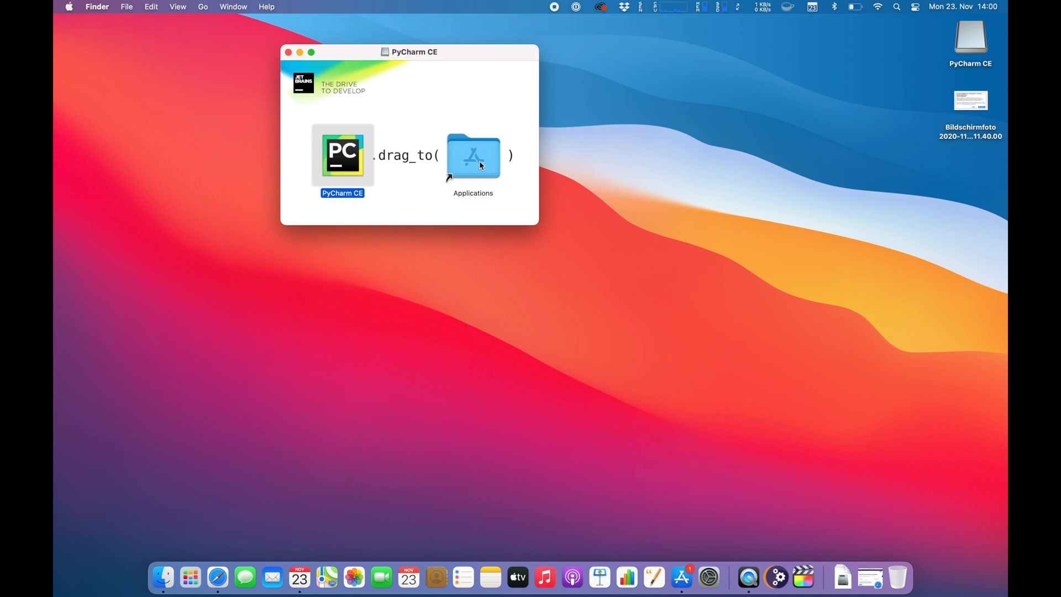
drag(343, 153, 473, 156)
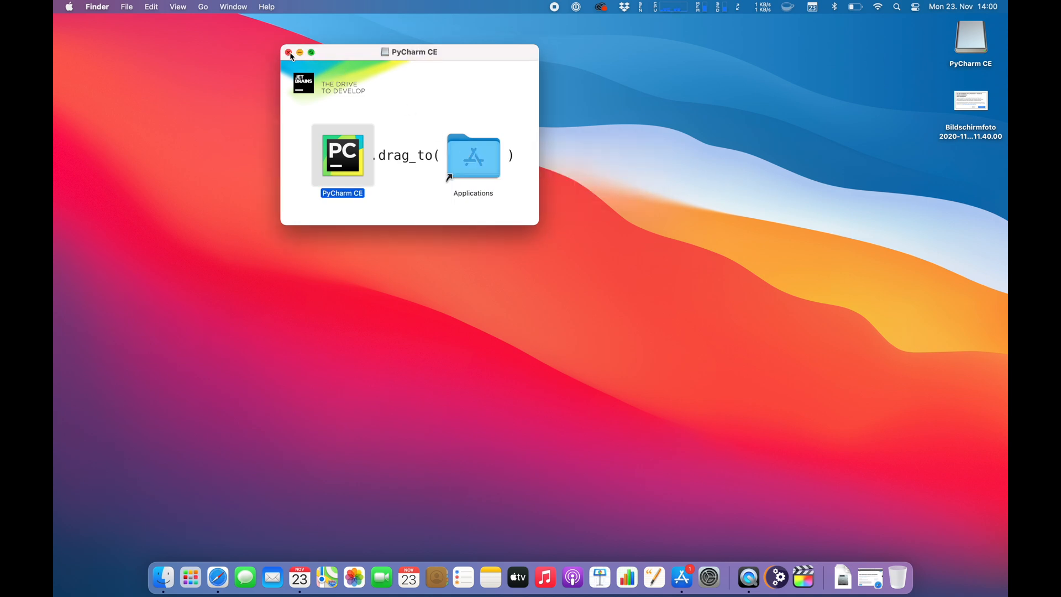
text(pyCharm CE)
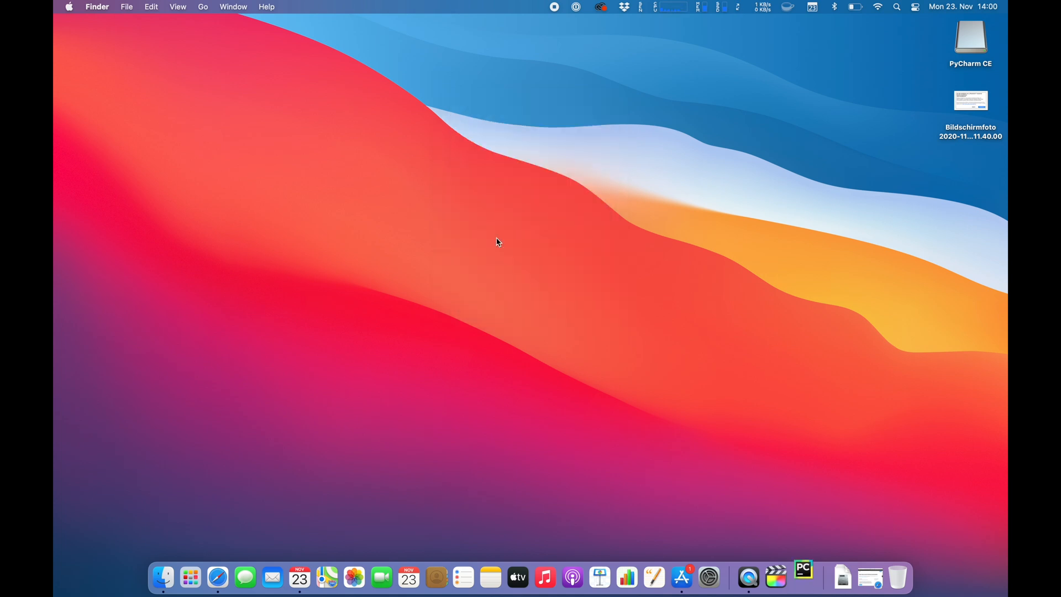
Step: Launch PyCharm without importing settings, keeping default keymap, Darcula theme, and no launcher script
click(803, 577)
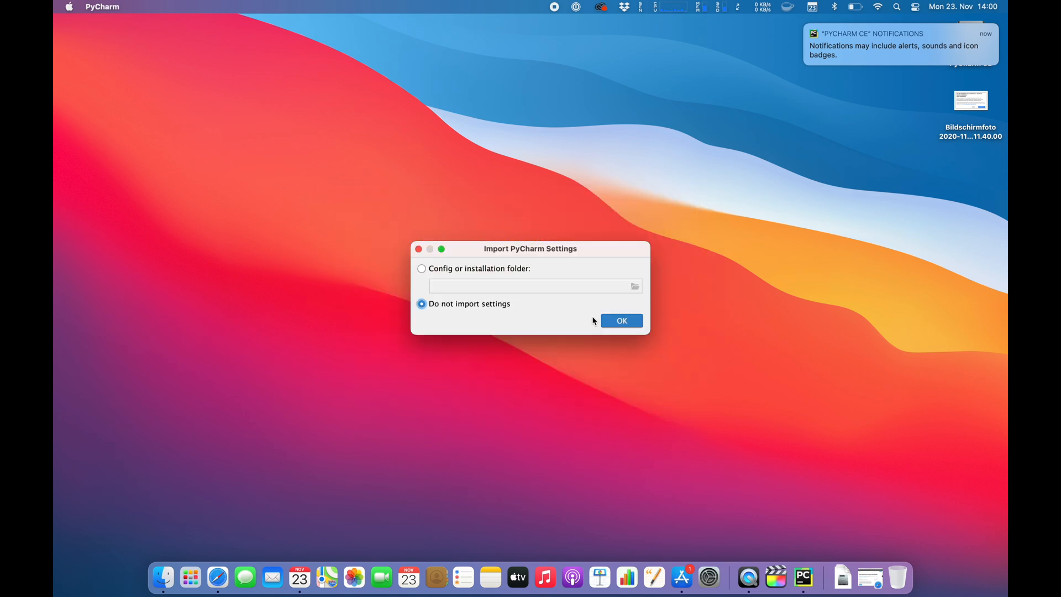
click(621, 320)
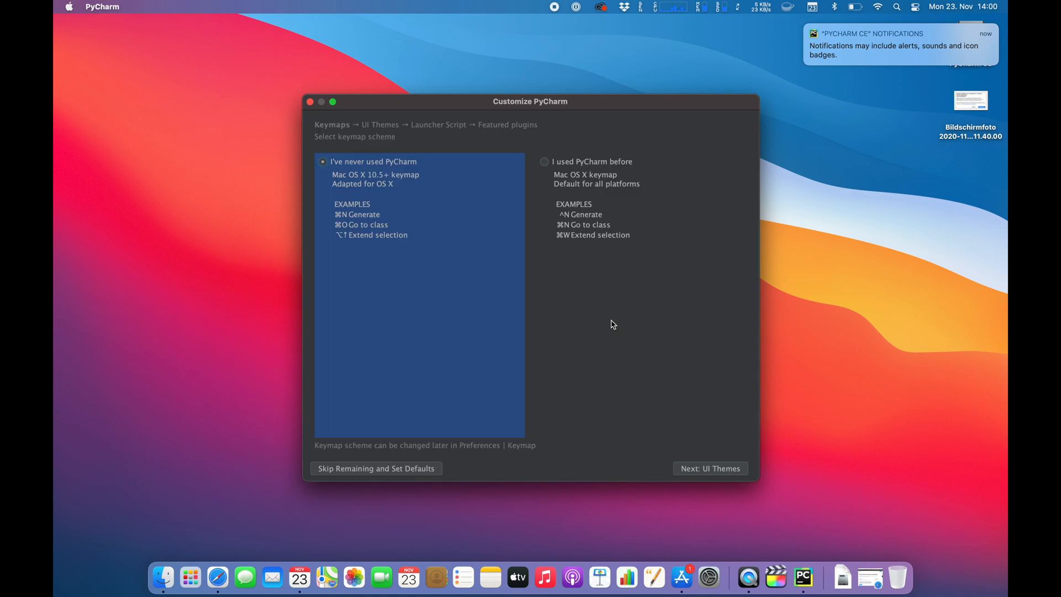
mouse_move(715, 467)
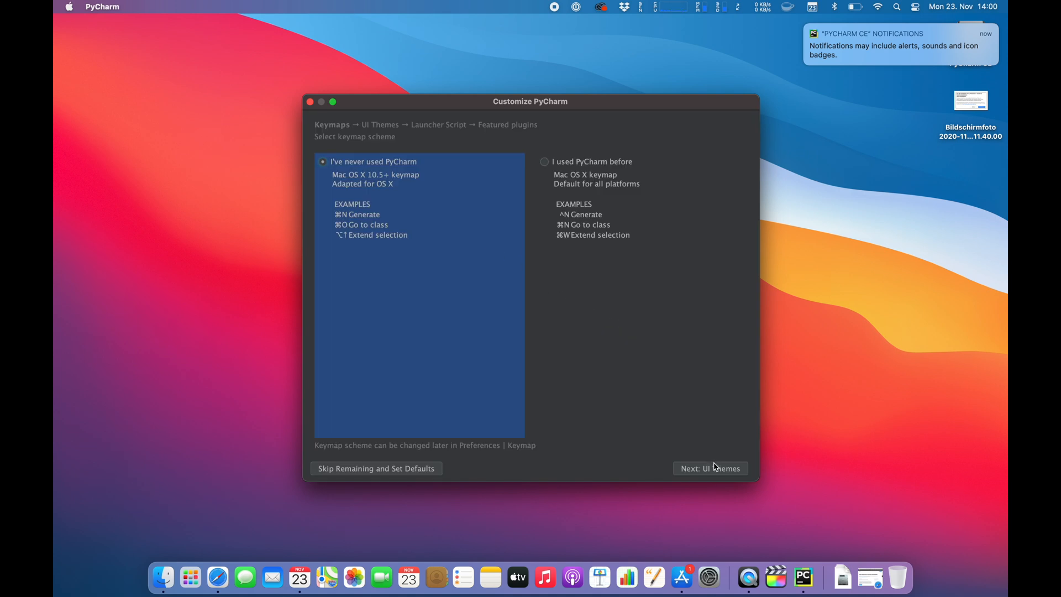
click(710, 468)
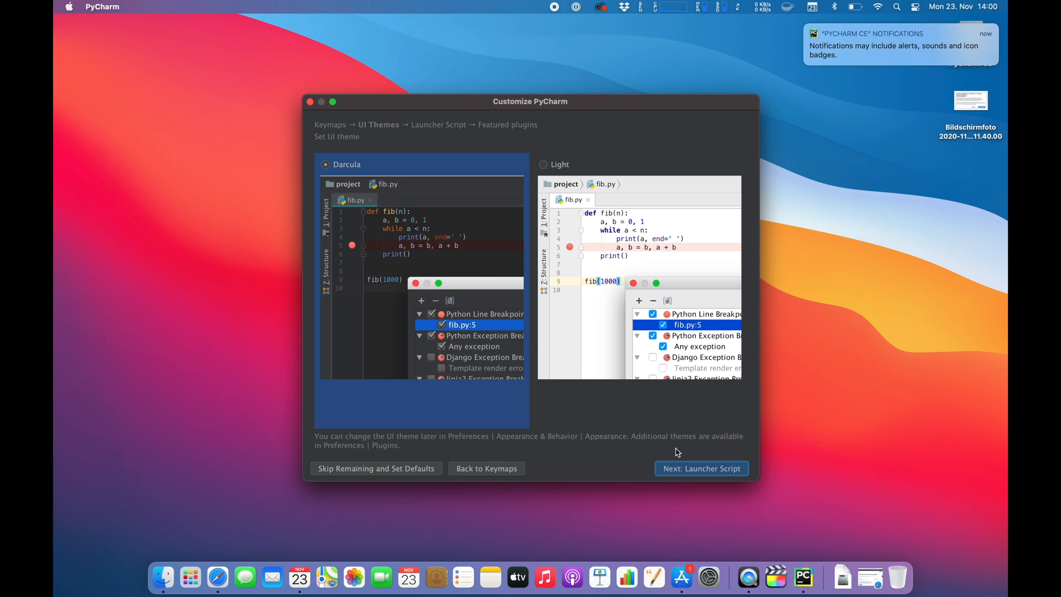
click(702, 468)
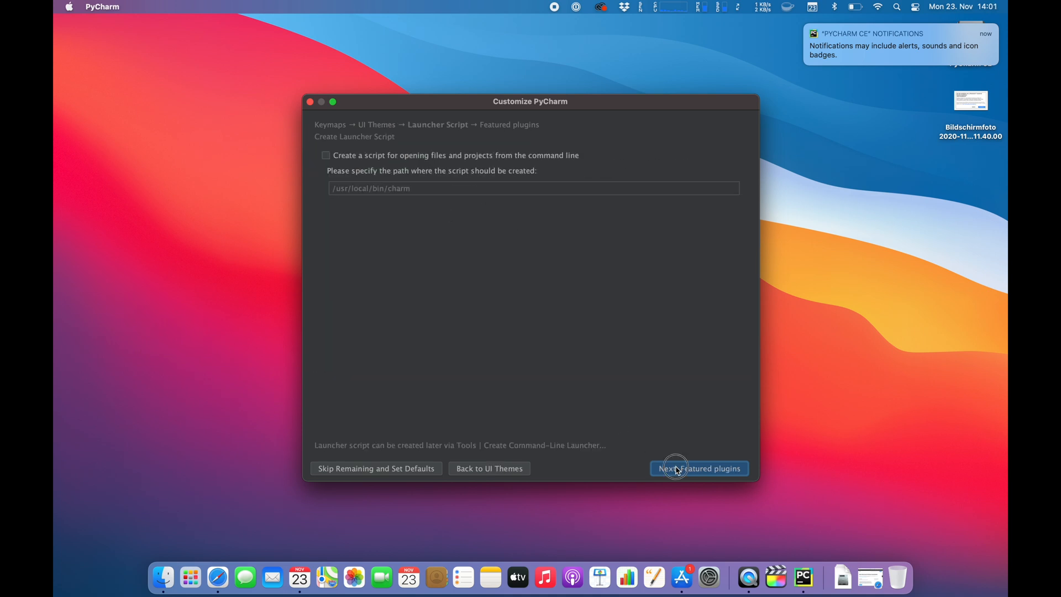
click(699, 468)
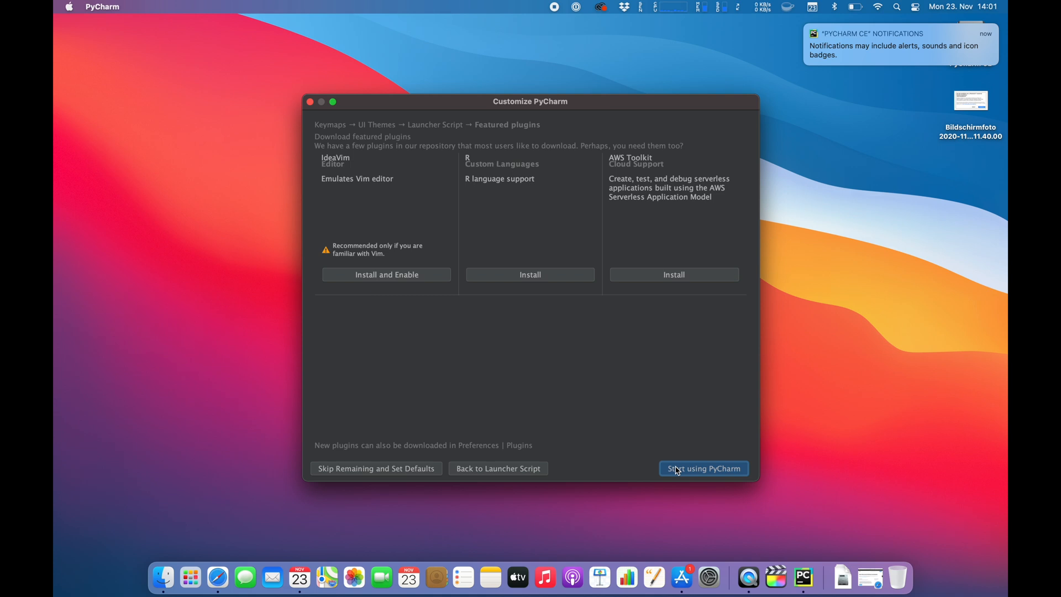
click(703, 468)
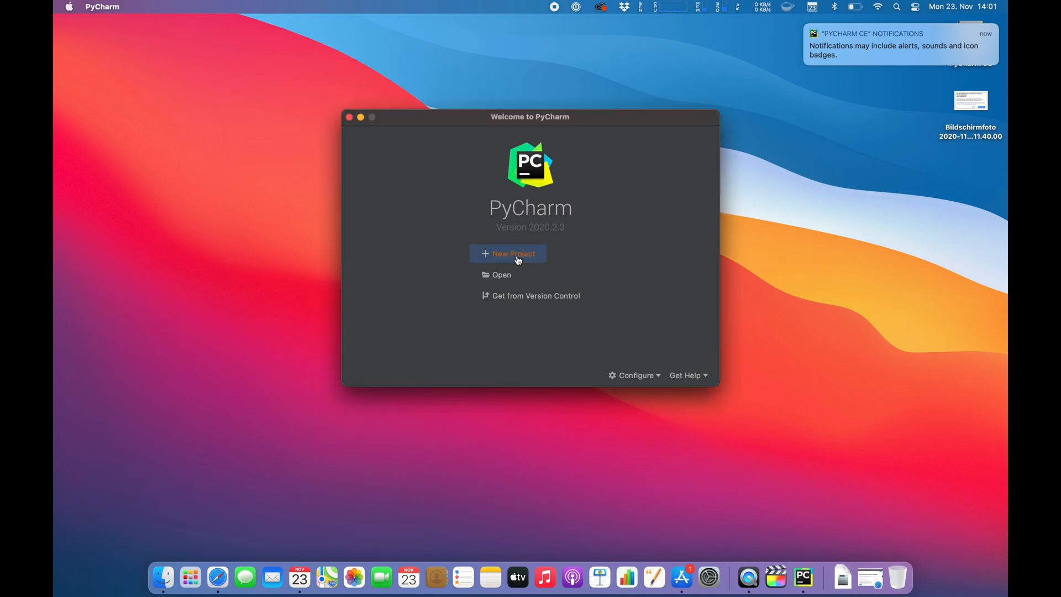
Step: Create pythonProject with the default Virtualenv environment settings
click(509, 253)
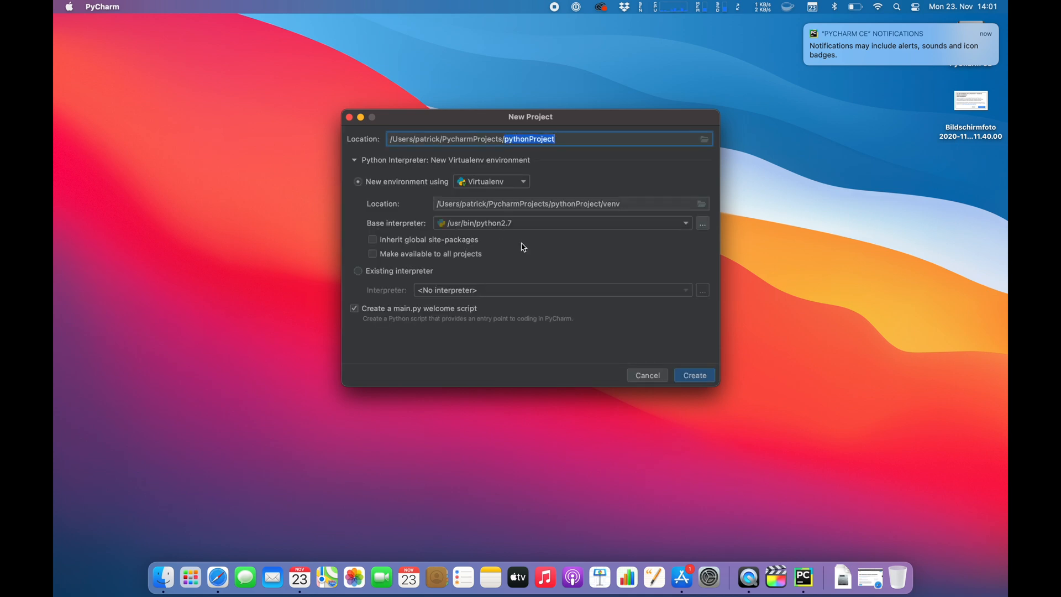
mouse_move(604, 234)
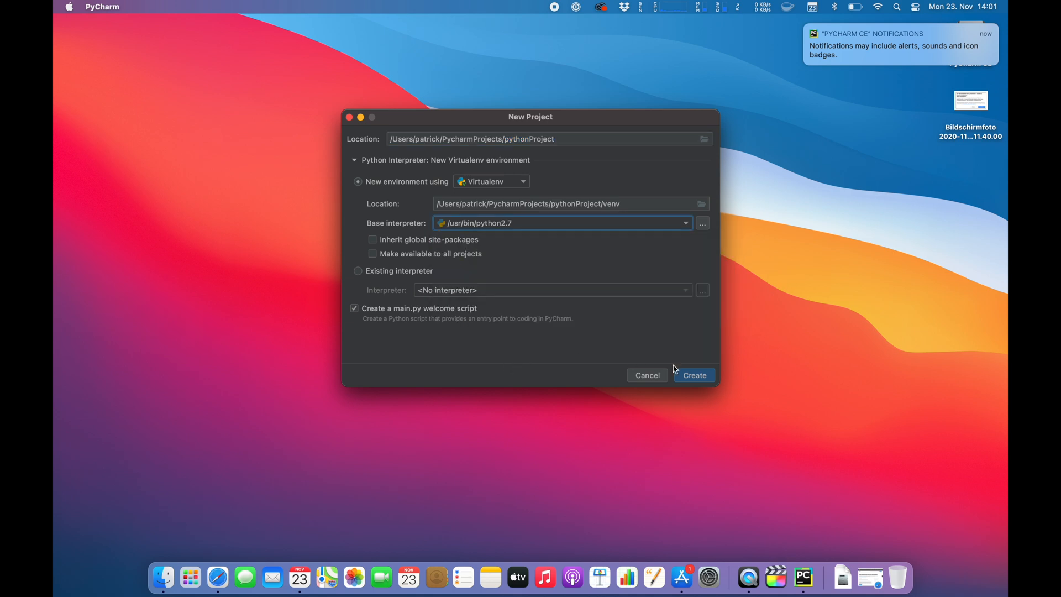
click(693, 375)
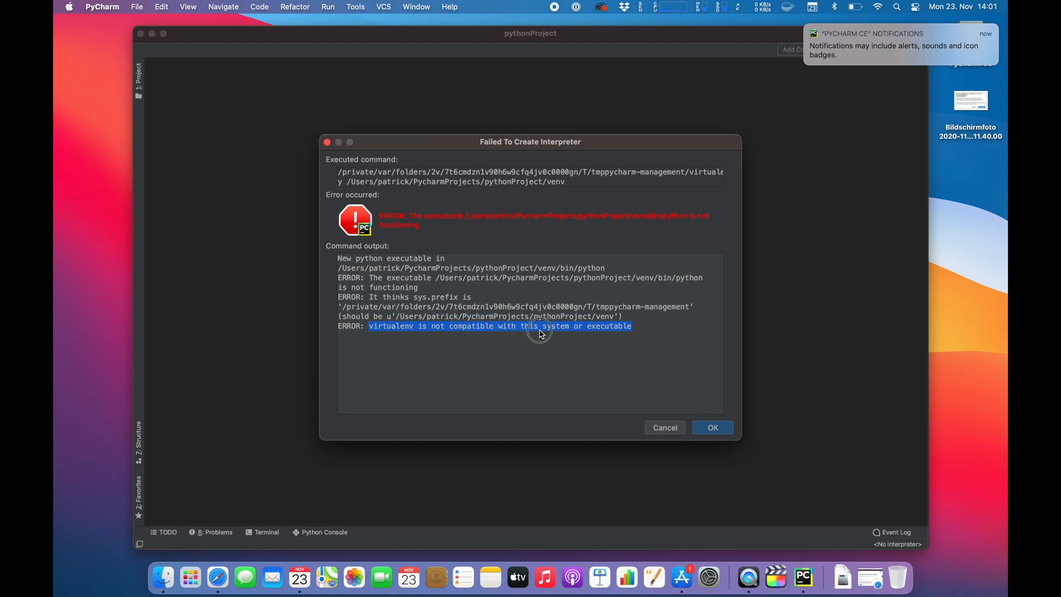
Step: Dismiss the interpreter failure message, Tip of the Day, and notifications notice
click(712, 427)
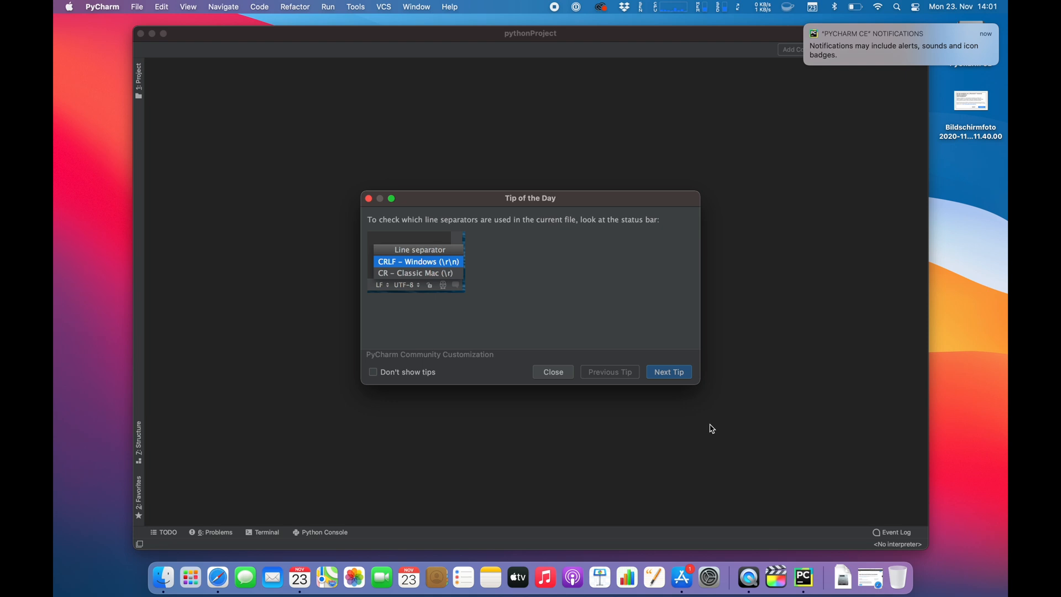
click(668, 371)
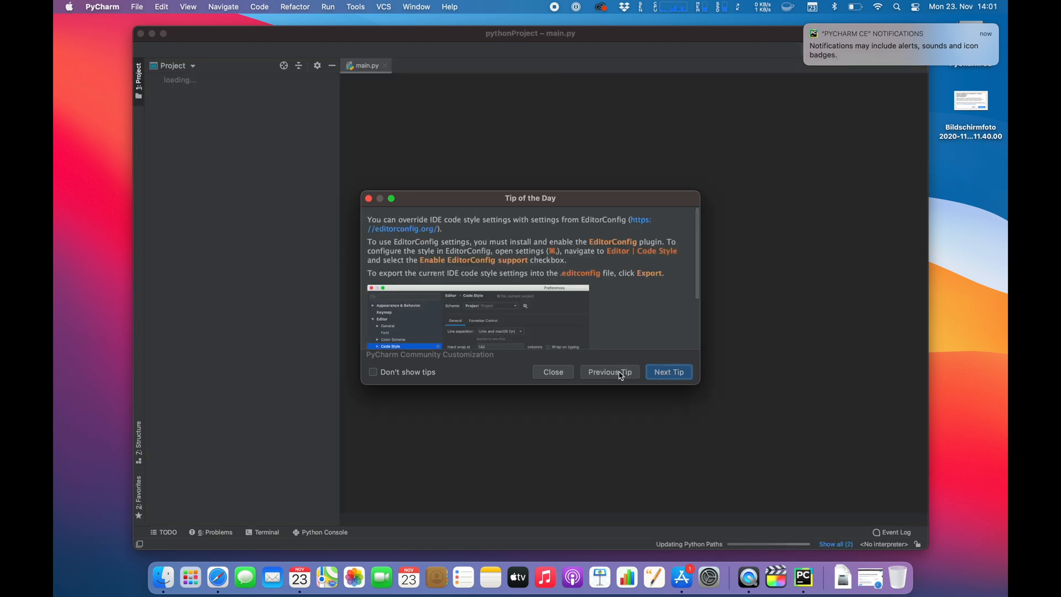
click(552, 371)
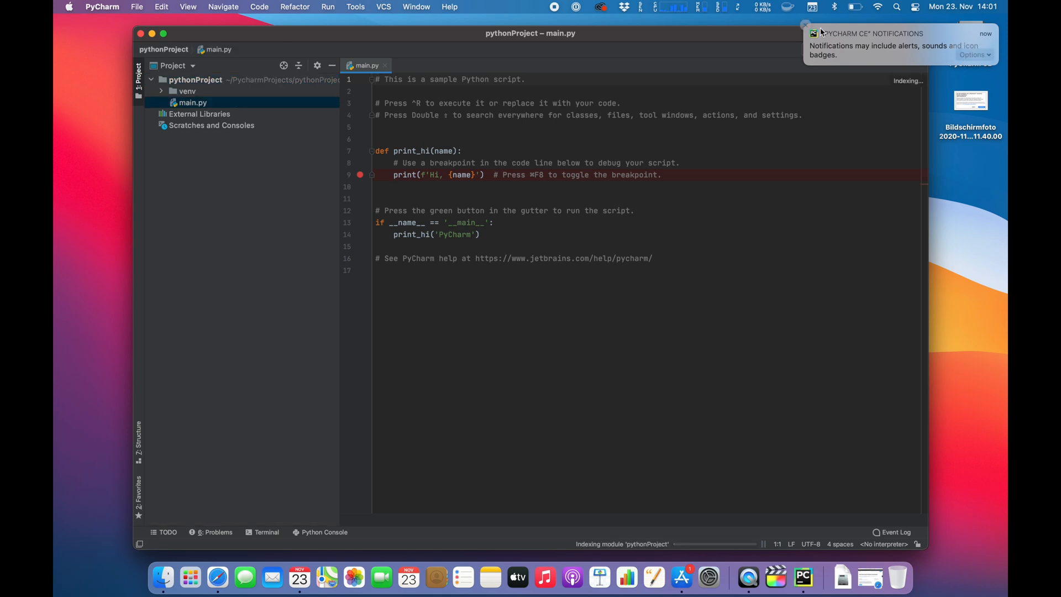
click(973, 55)
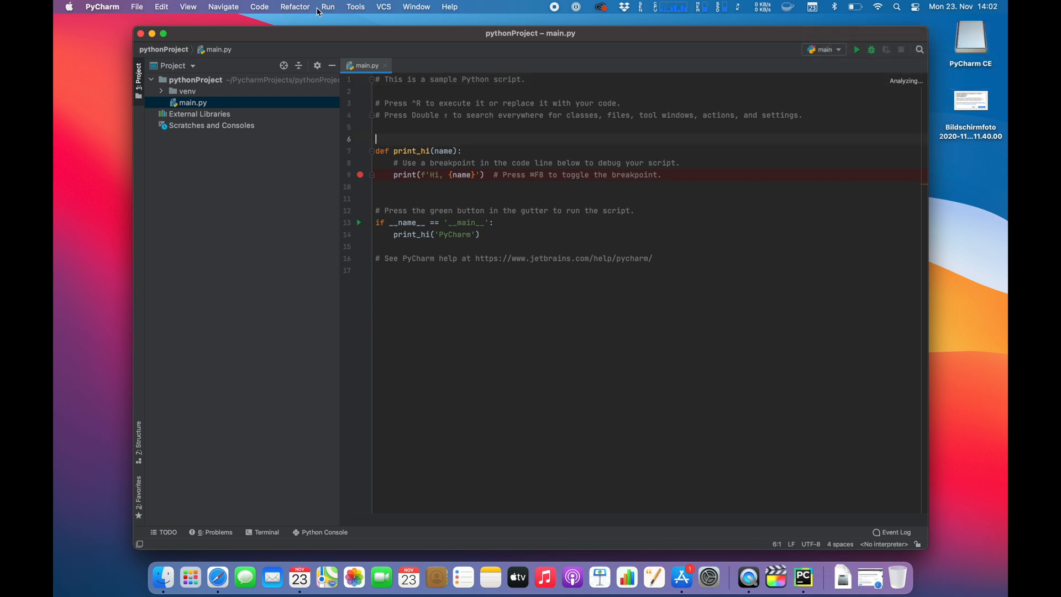
Step: Start adding a Python interpreter and allow PyCharm access to the Desktop folder
click(327, 7)
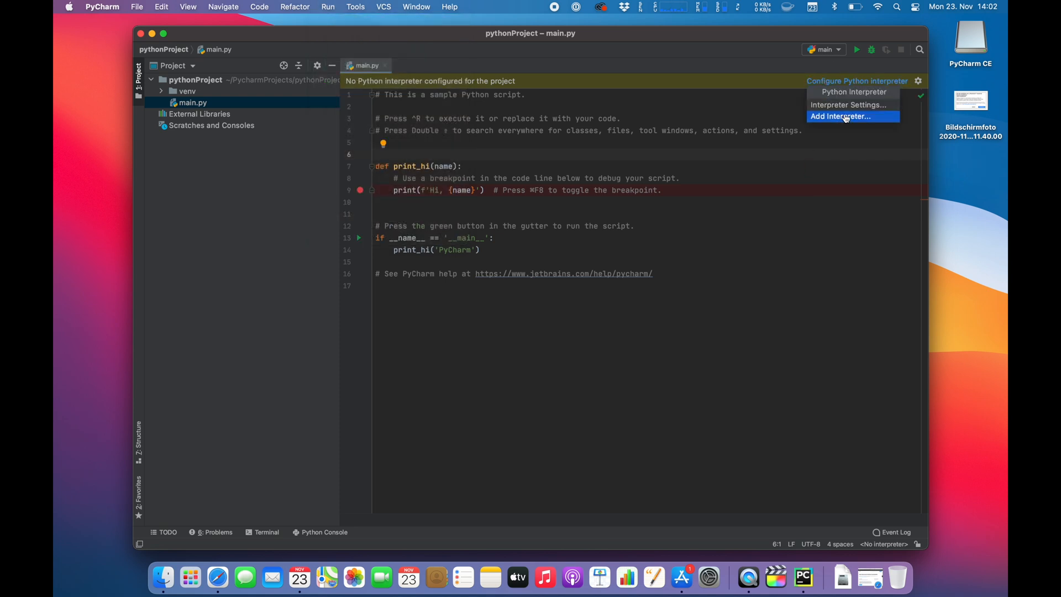
click(839, 115)
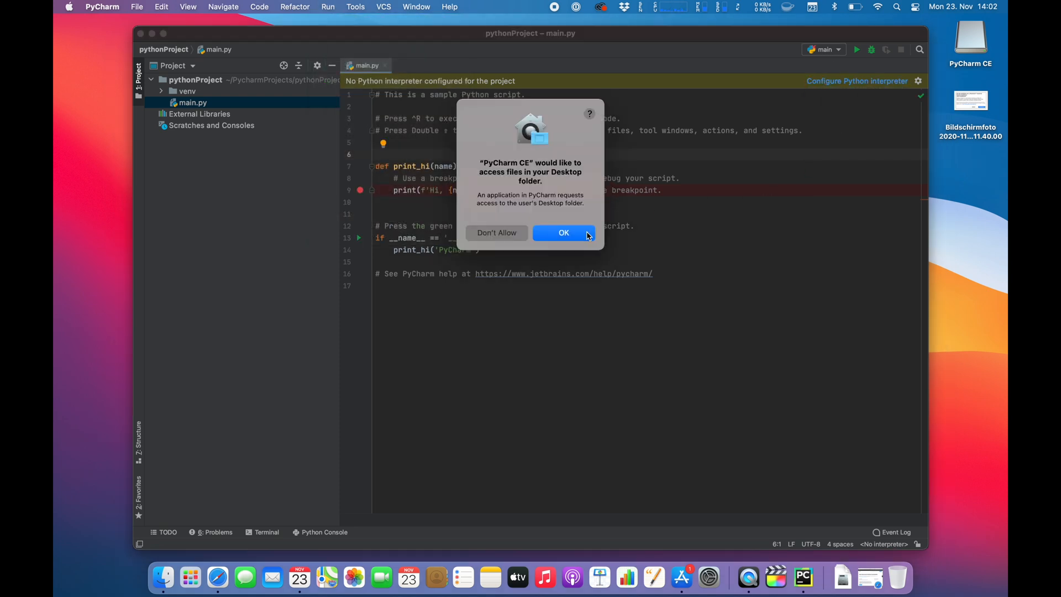
click(564, 232)
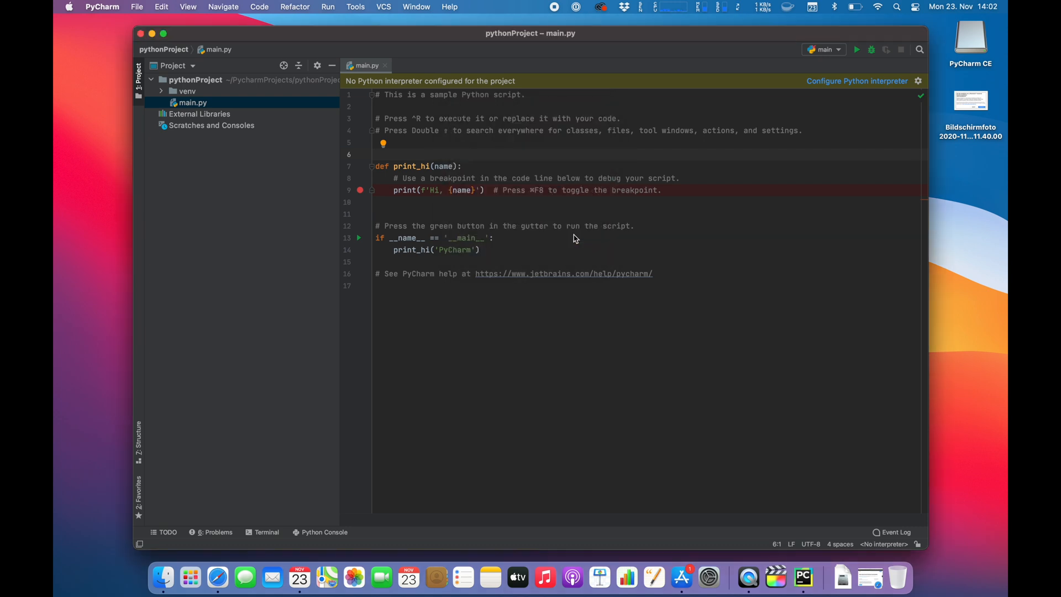
Step: Choose Existing environment in Add Python Interpreter and check the available interpreters
click(856, 81)
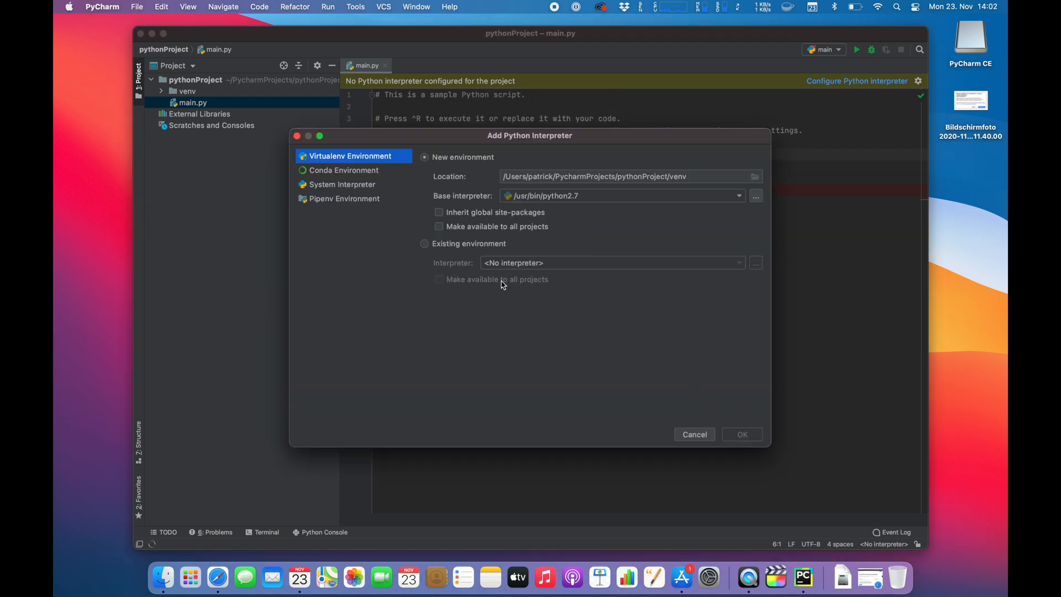
click(424, 244)
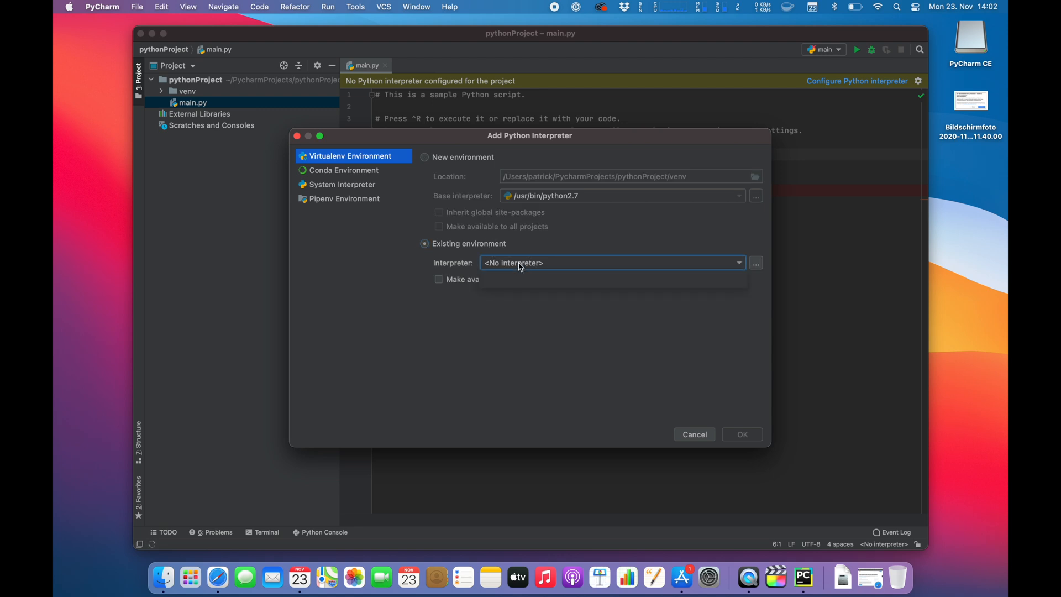
click(694, 434)
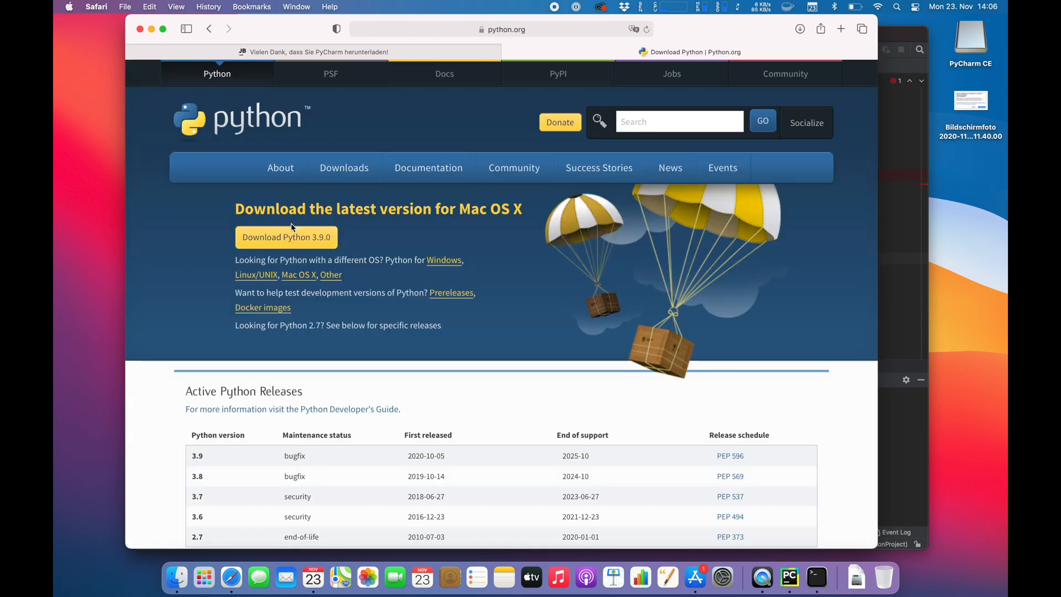
Step: Download Python 3.9.0 for Mac OS X from python.org, allowing the download
click(286, 238)
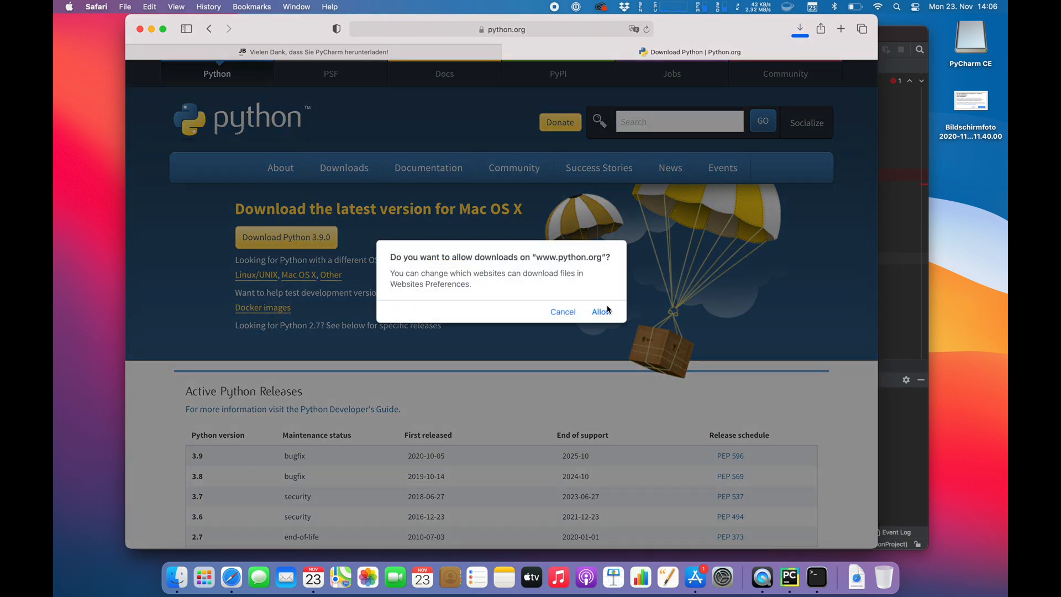
click(601, 311)
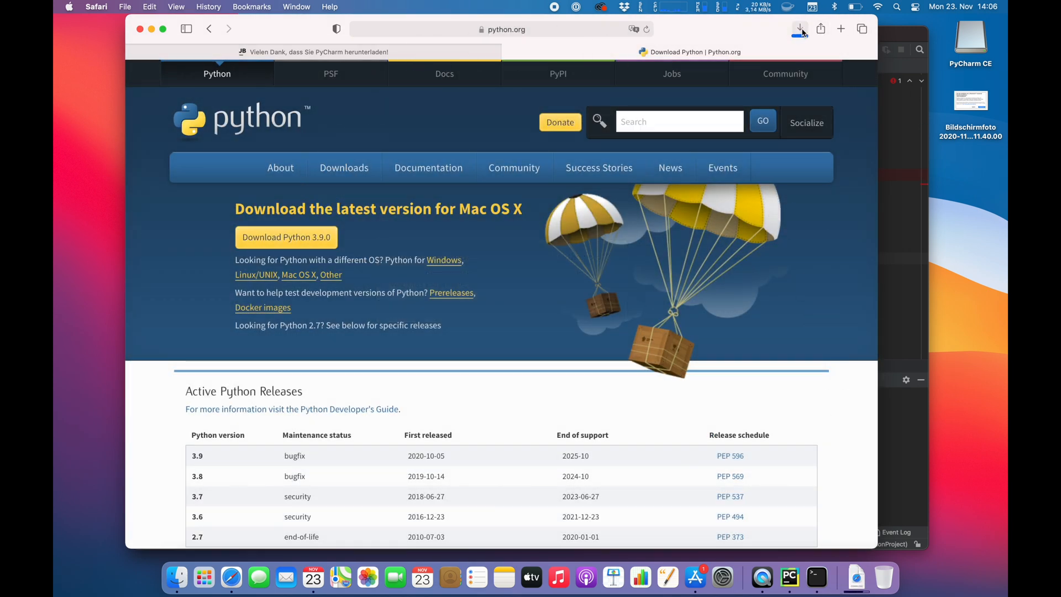
click(800, 28)
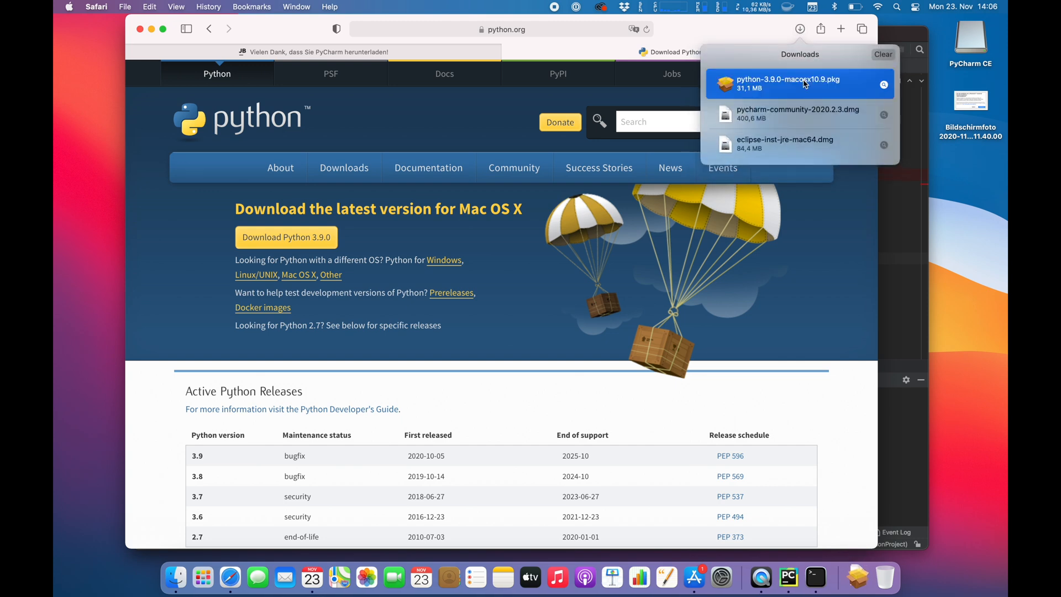
Step: Open the Python 3.9.0 installer package and agree to the software licence
double_click(799, 84)
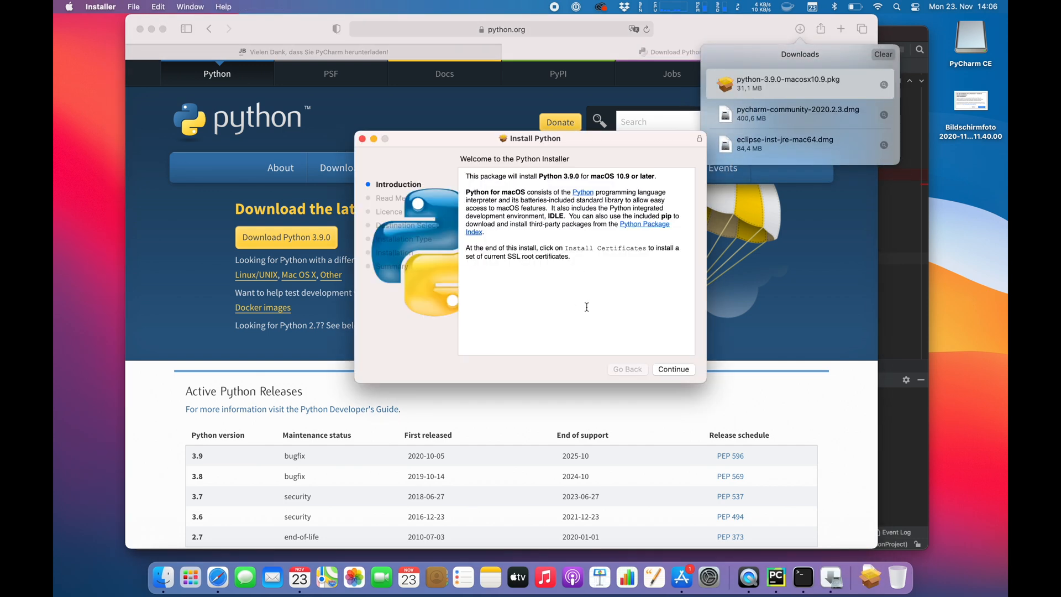
click(672, 368)
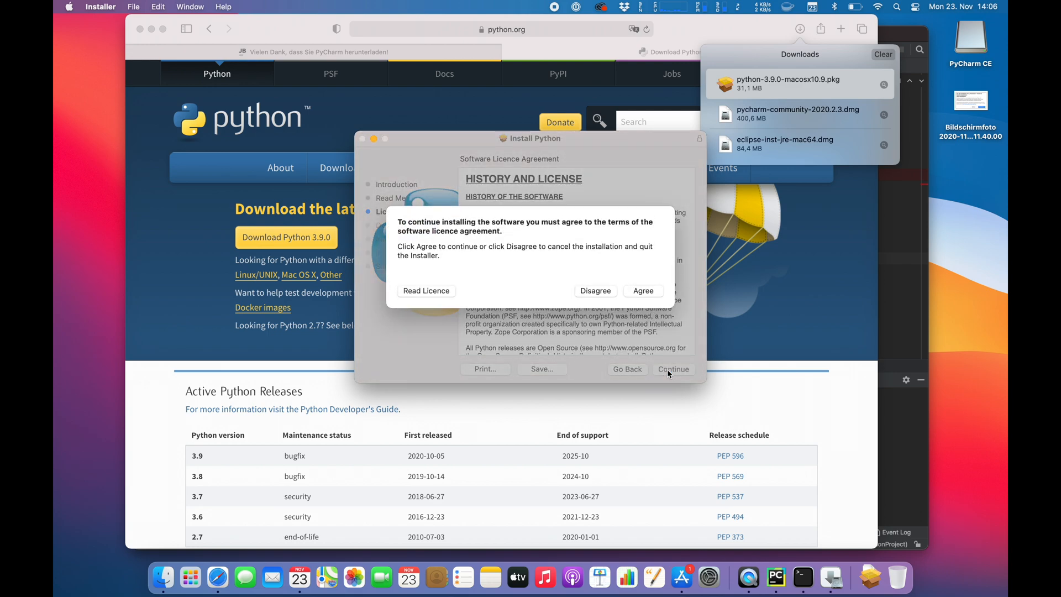
click(642, 290)
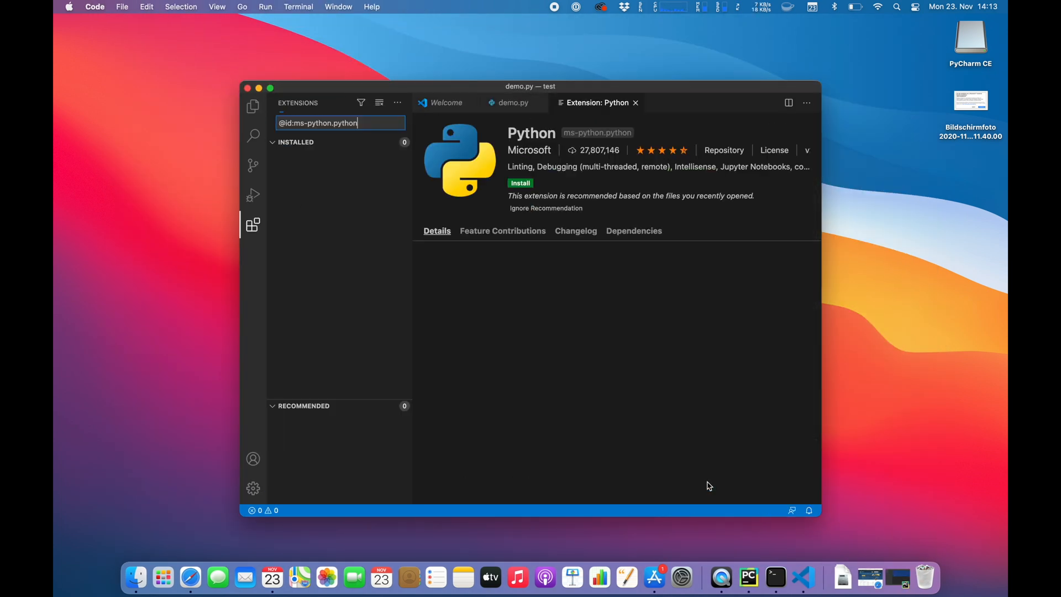
Step: Install Microsoft's Python extension and return to the demo.py script
click(519, 183)
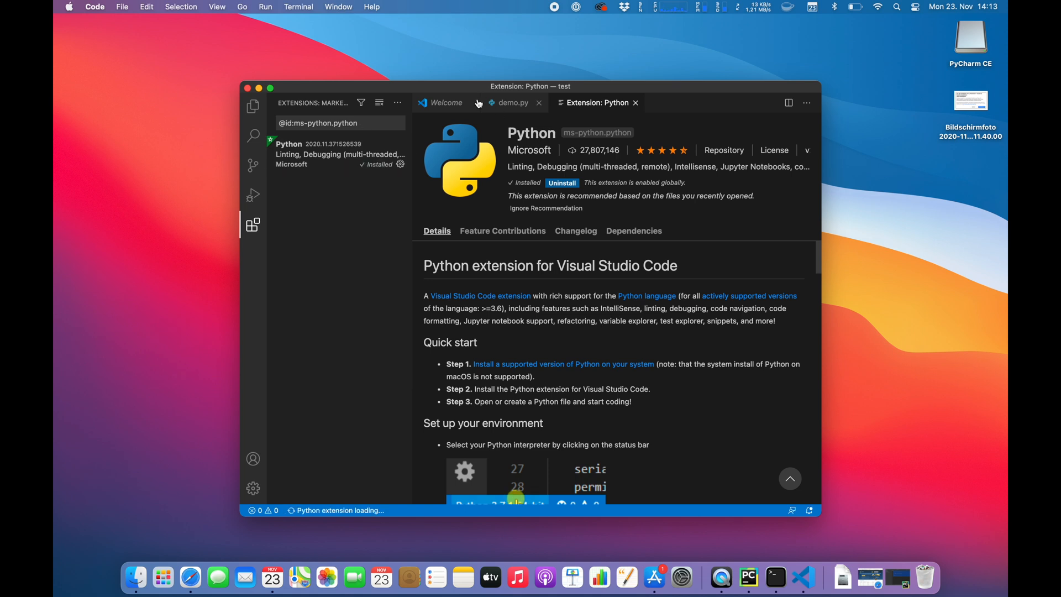
click(513, 102)
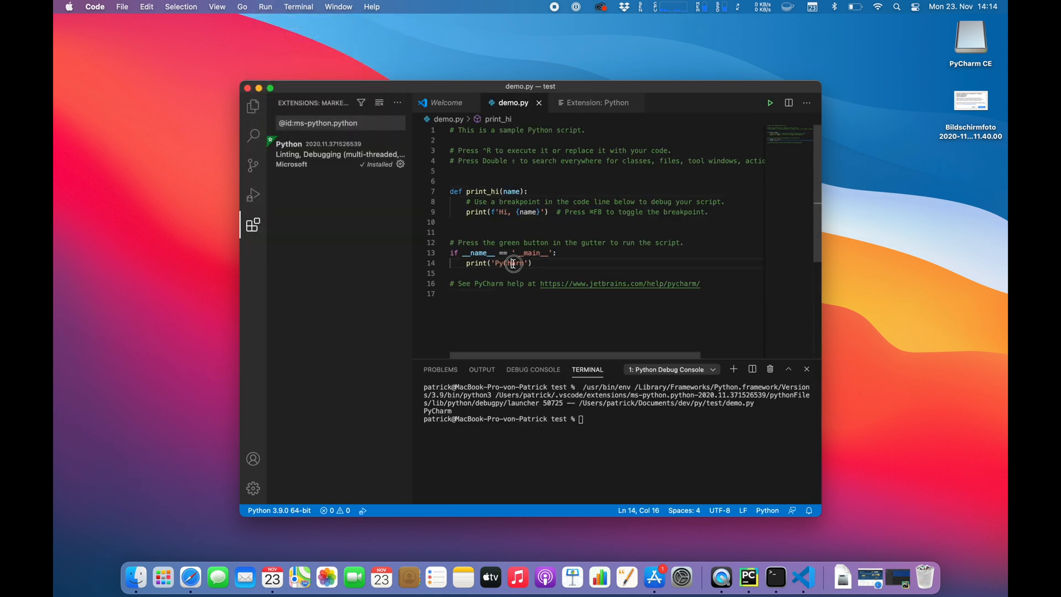
Step: Change the print_hi argument to 'VS Code' and rerun demo.py via Start Debugging
text(VS Code)
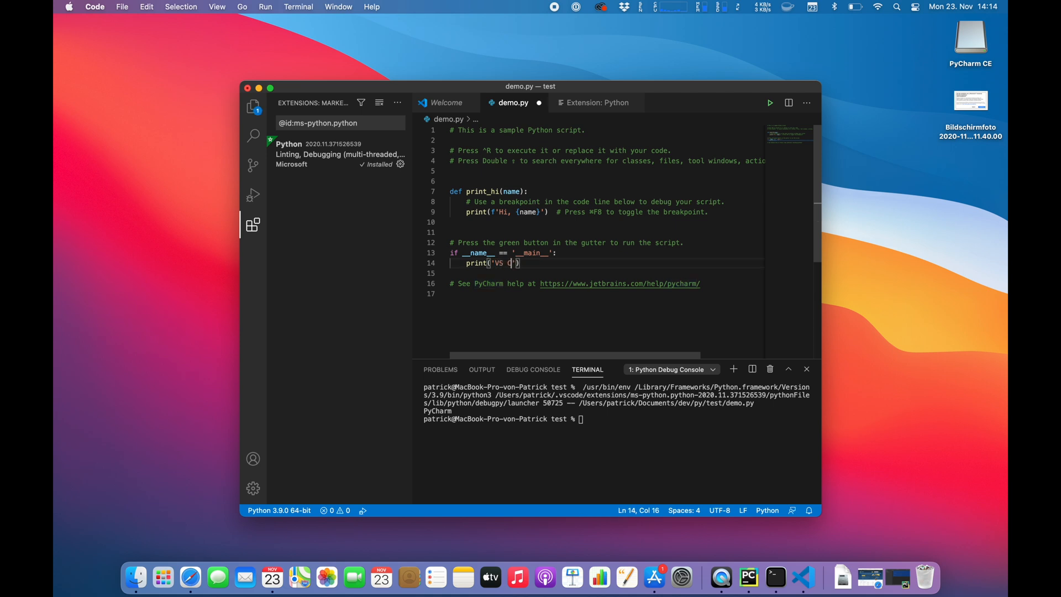
click(264, 7)
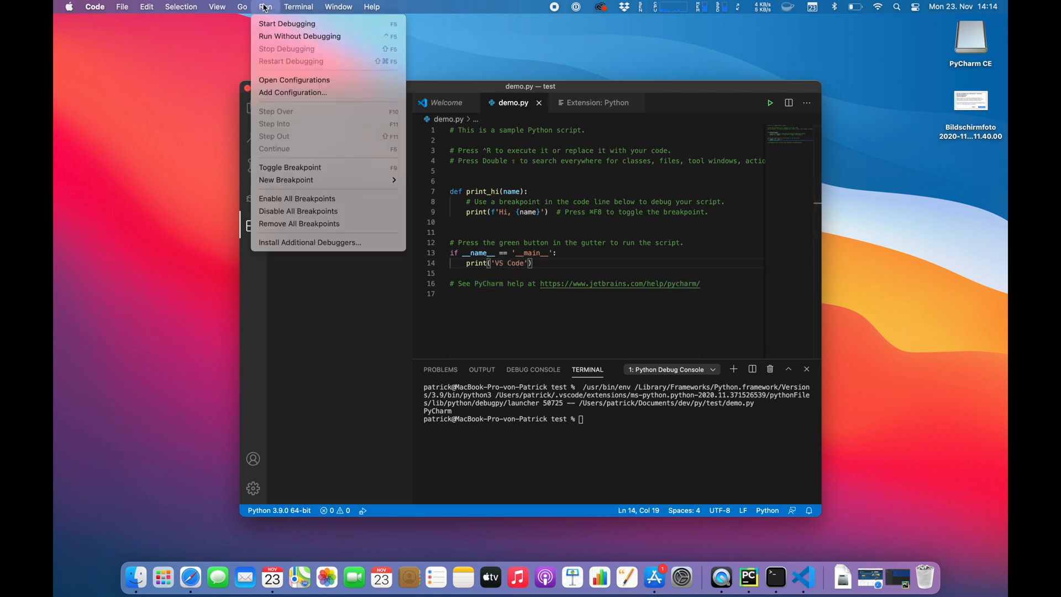
click(286, 23)
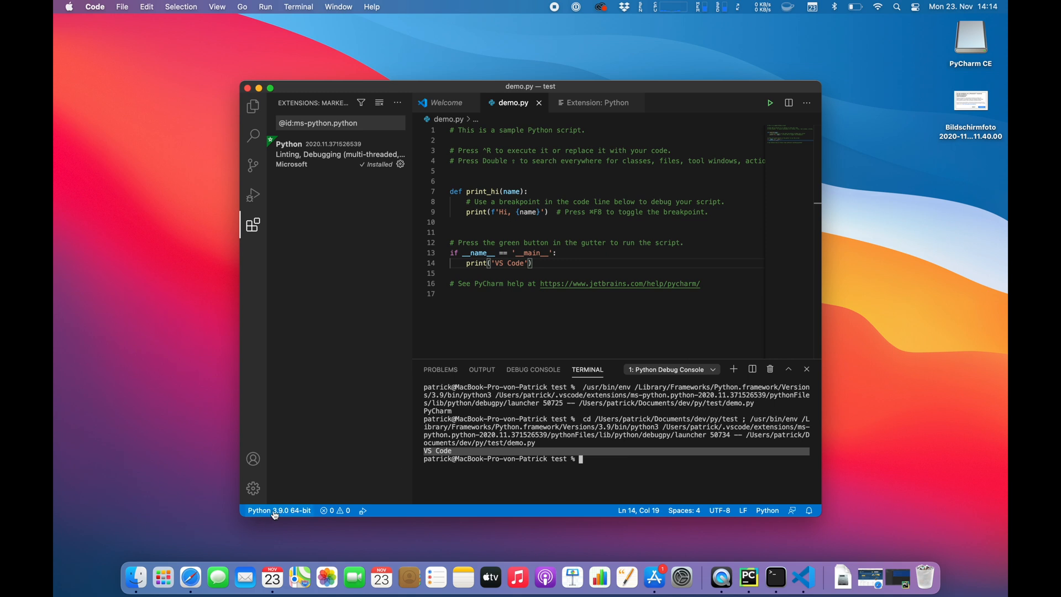
mouse_move(394, 508)
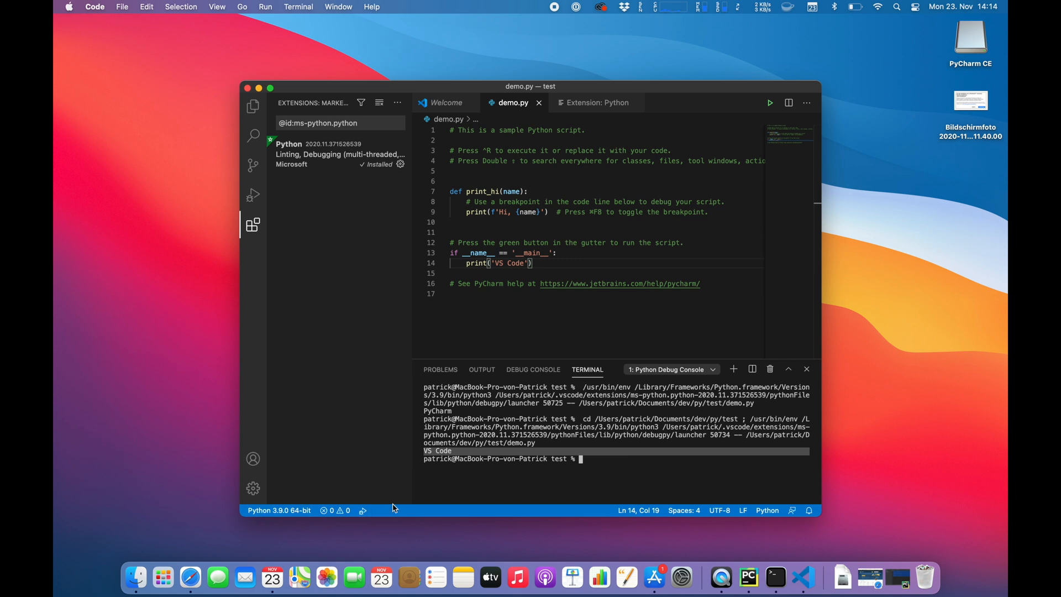